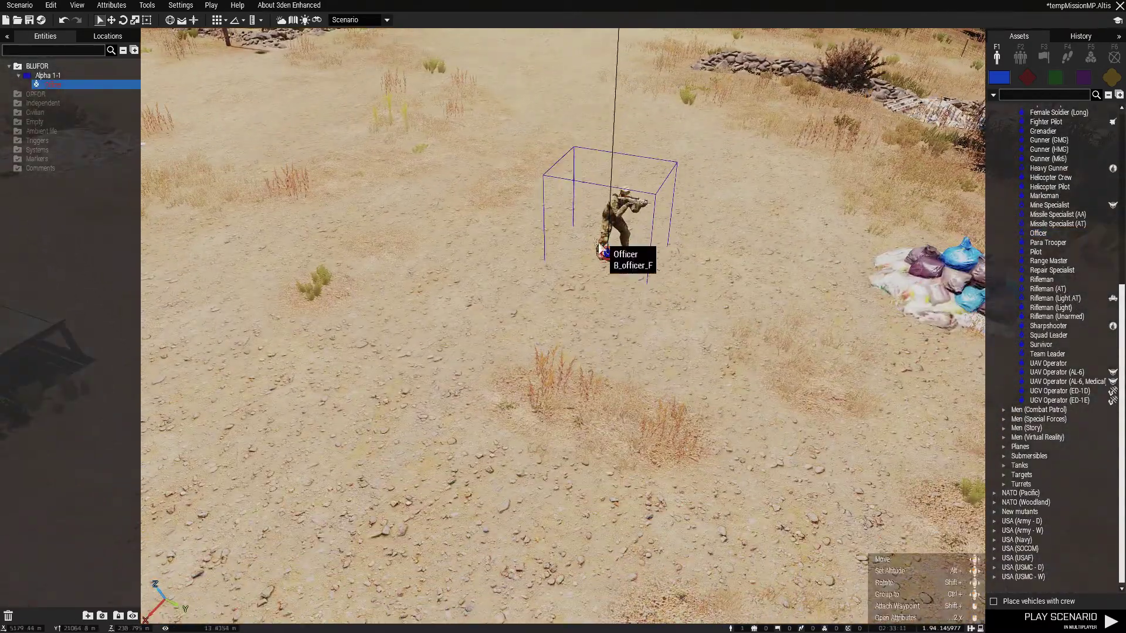
Set the Officer unit's Variable Name to z1 in its attributes and confirm
double_click(618, 239)
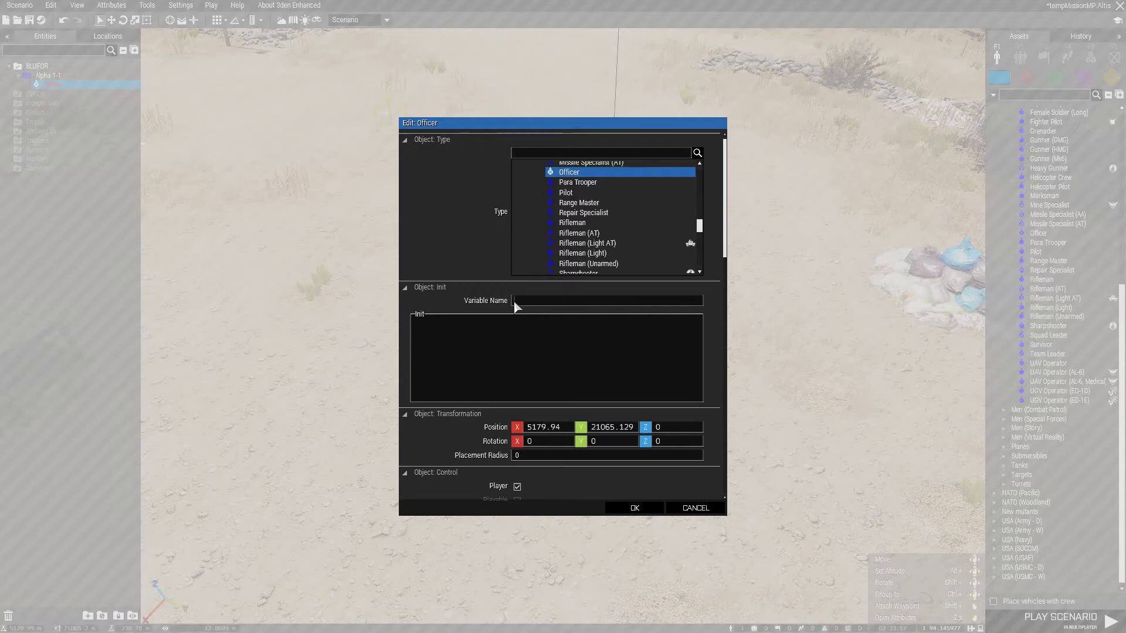
text(z1)
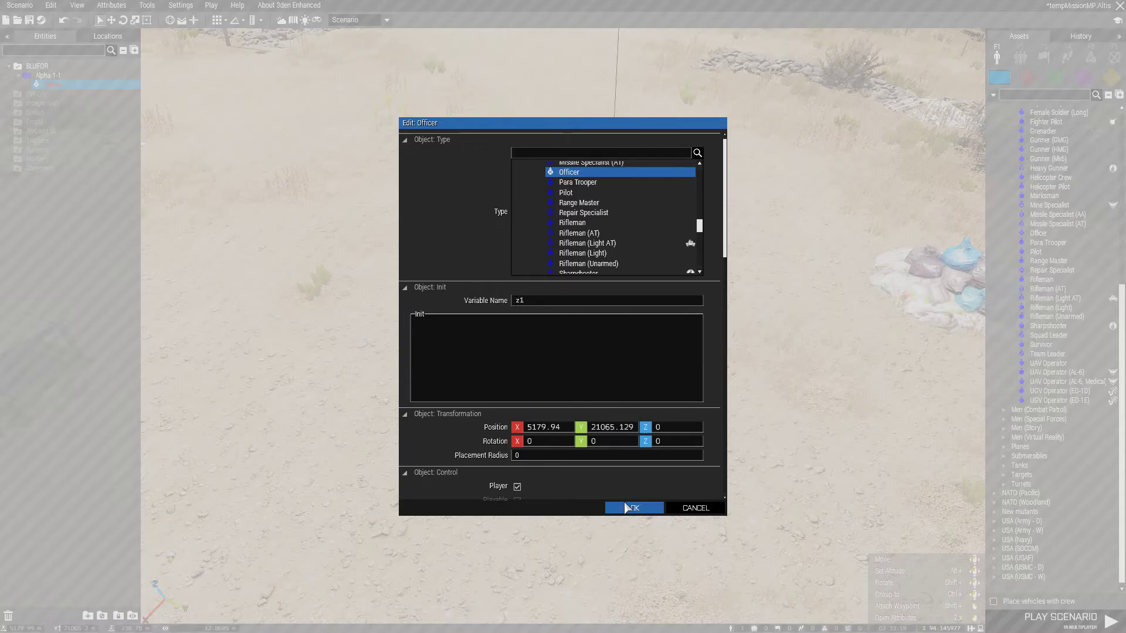
click(633, 507)
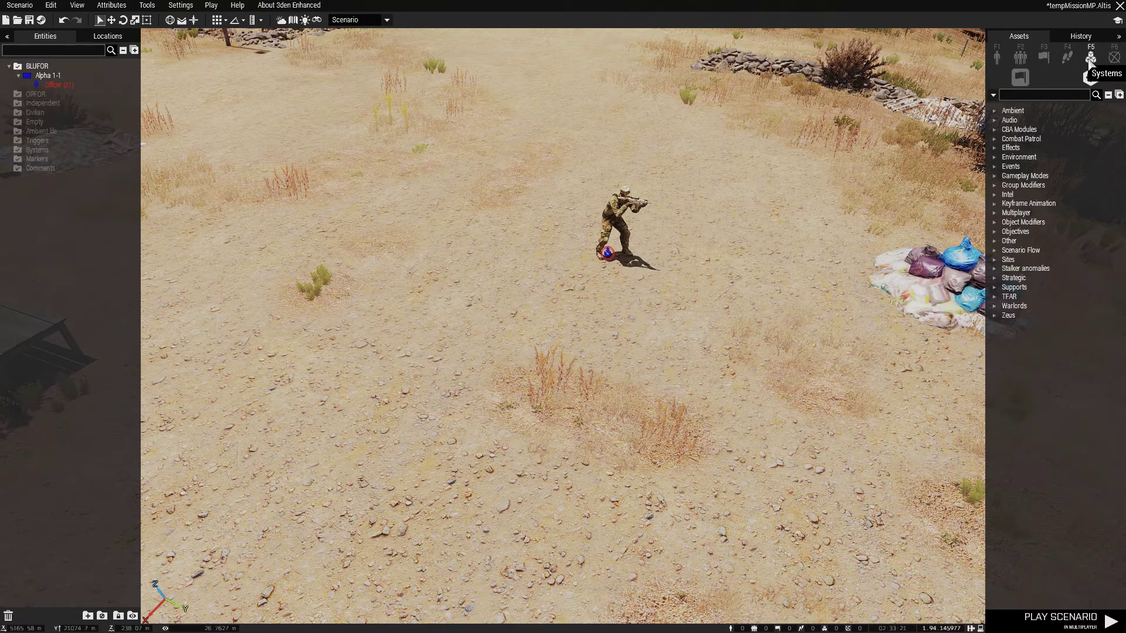
Place a Zeus Game Master module and enter z1 as its Owner
click(1009, 314)
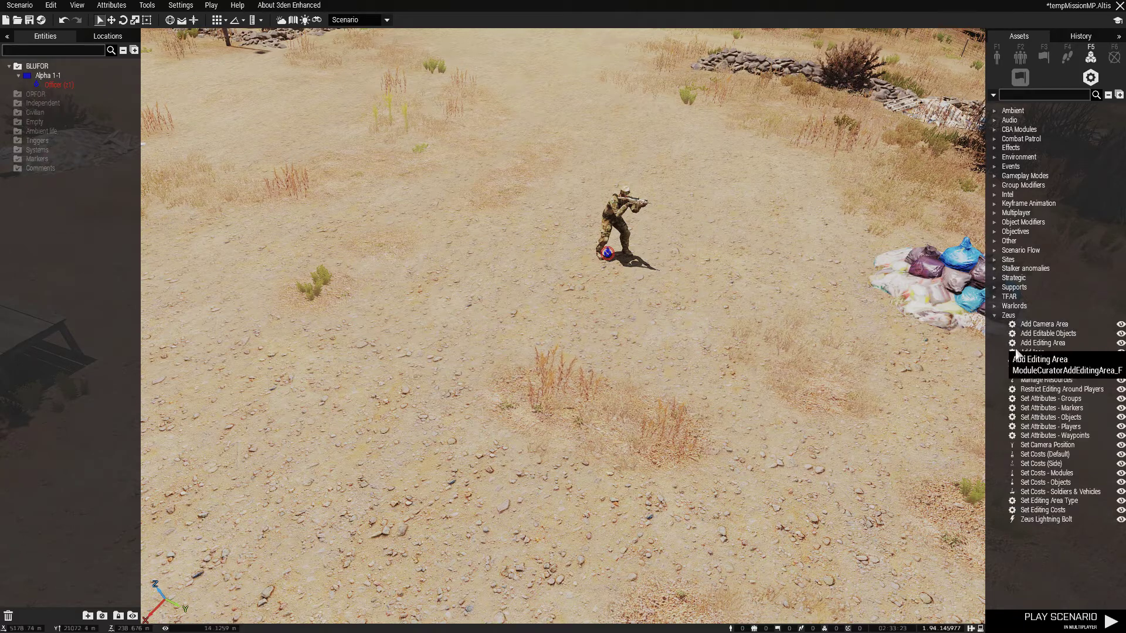
click(1037, 361)
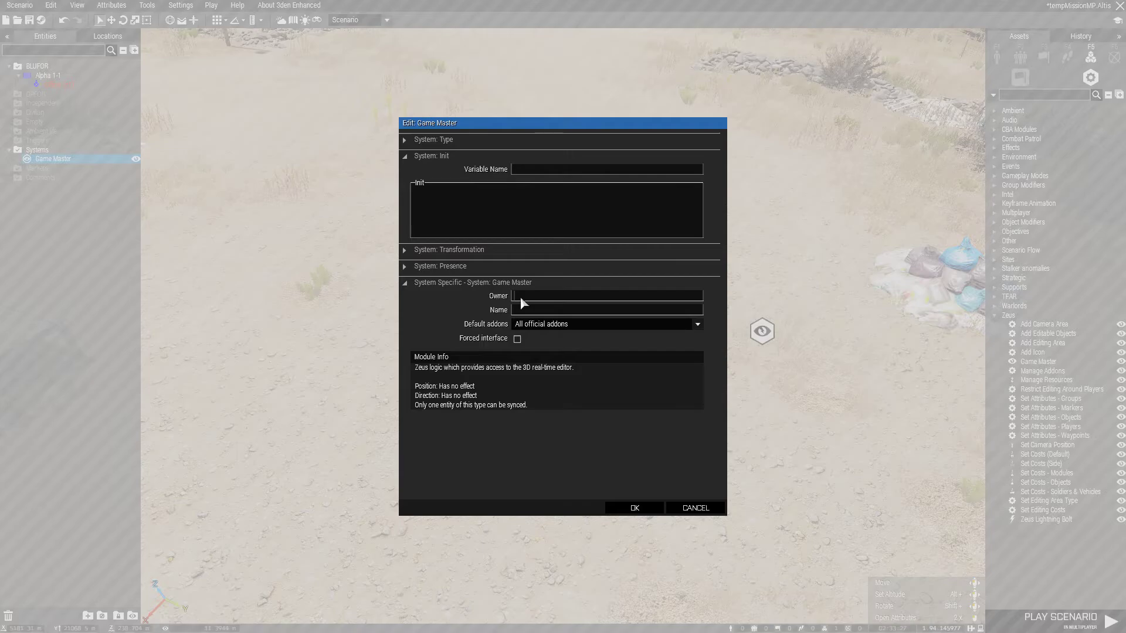
text(z1)
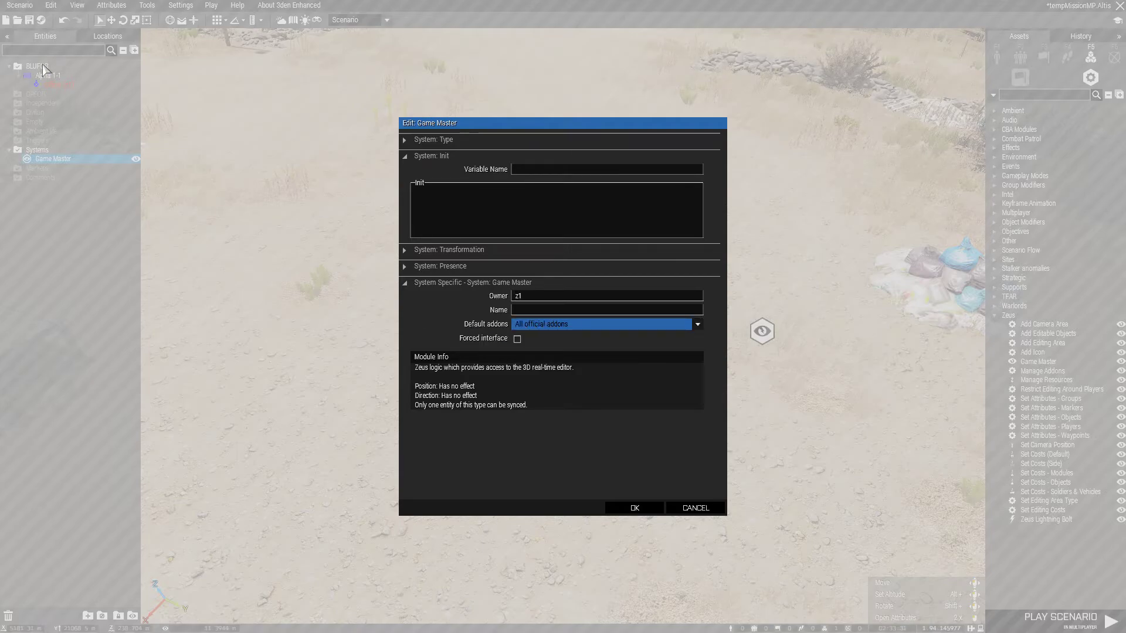
mouse_move(534, 333)
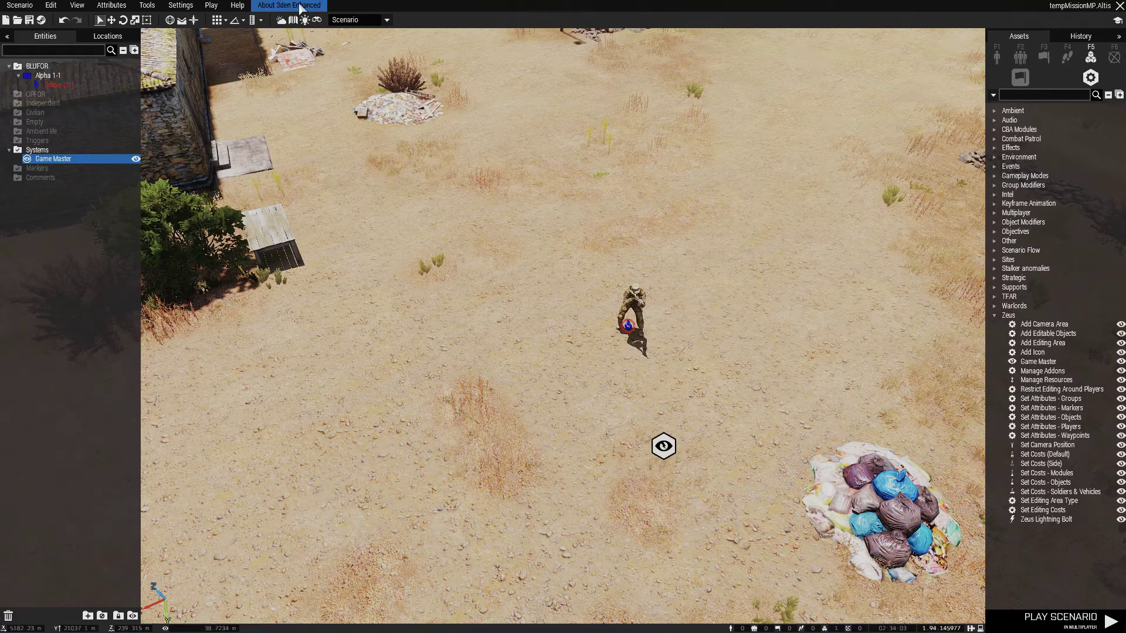
Review the scenario's General attributes, scrolling through the settings
click(110, 5)
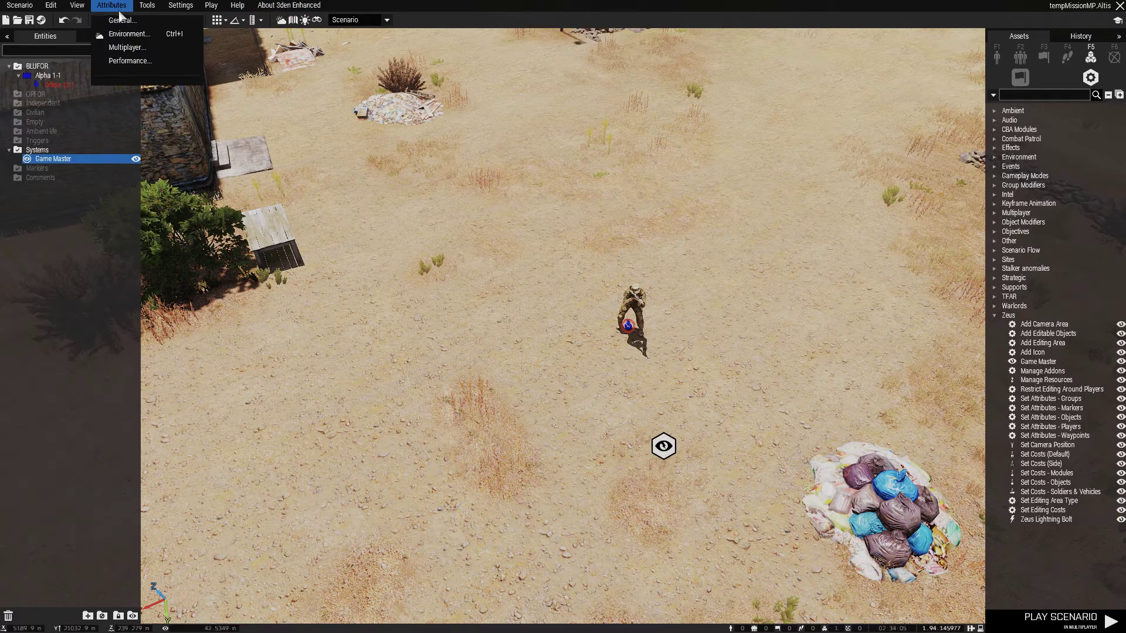
click(119, 21)
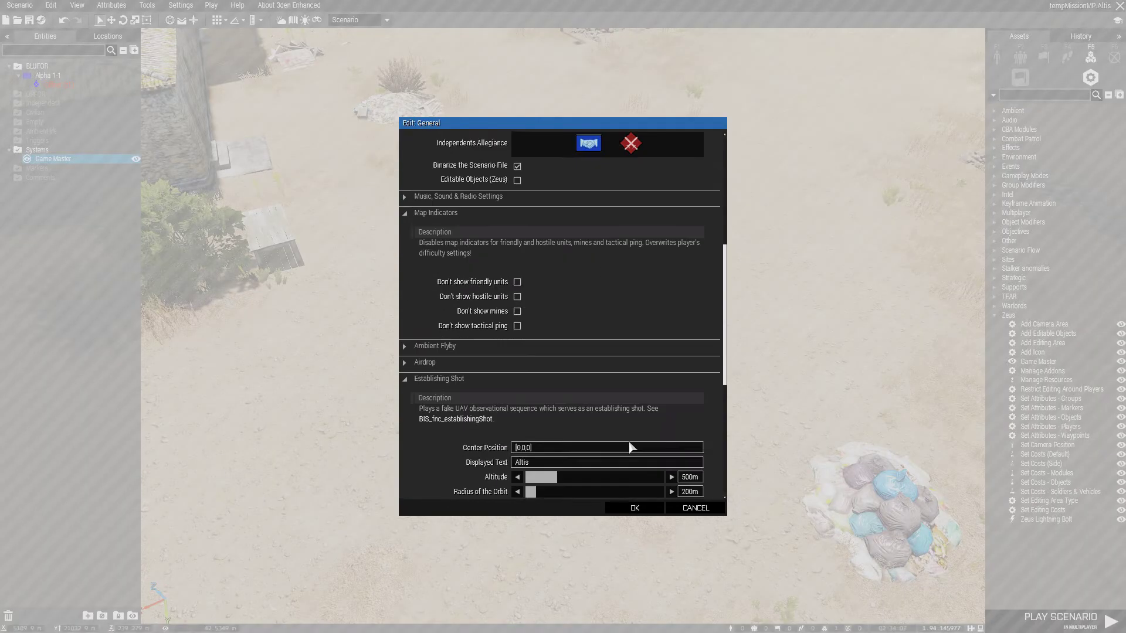
scroll(down, 3)
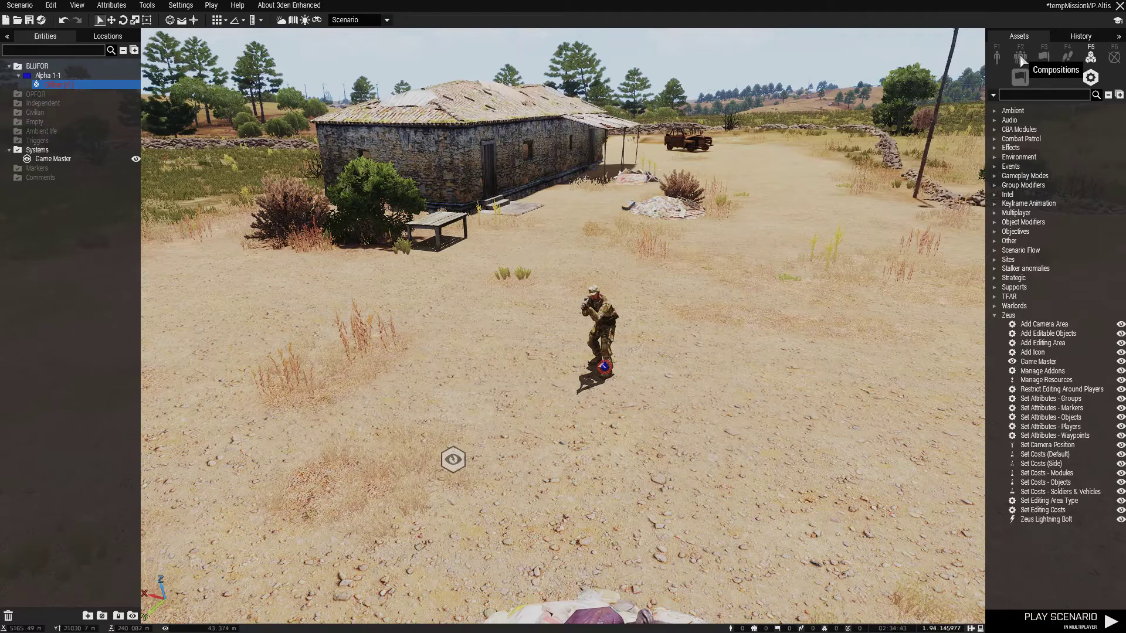
Place a NATO infantry squad from Groups and tick Playable for all its soldiers
click(1020, 55)
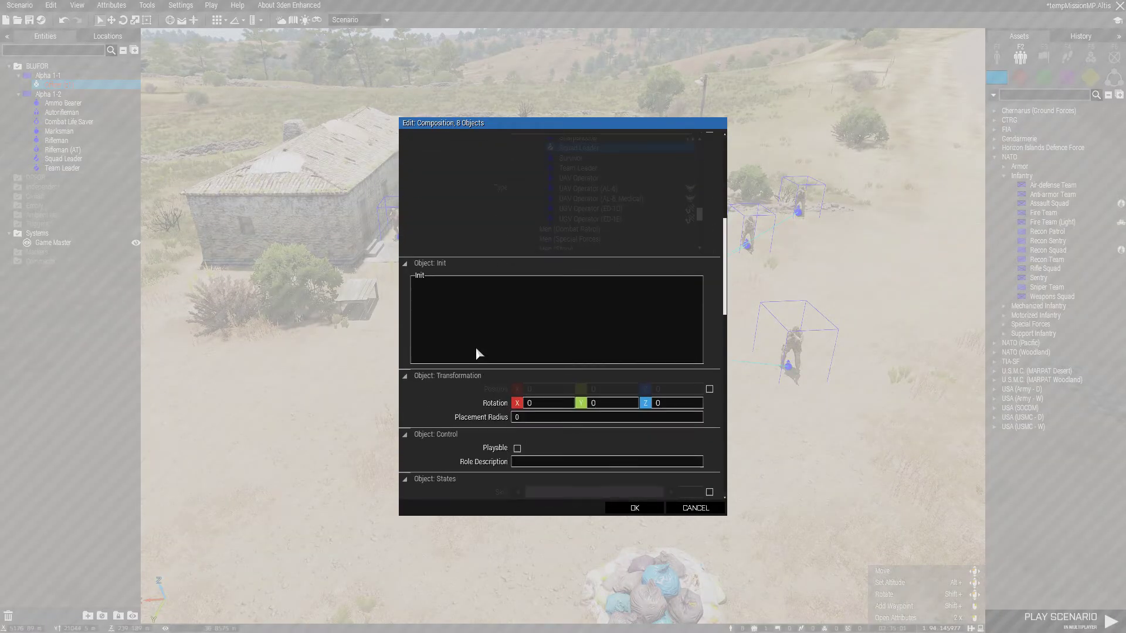
click(515, 322)
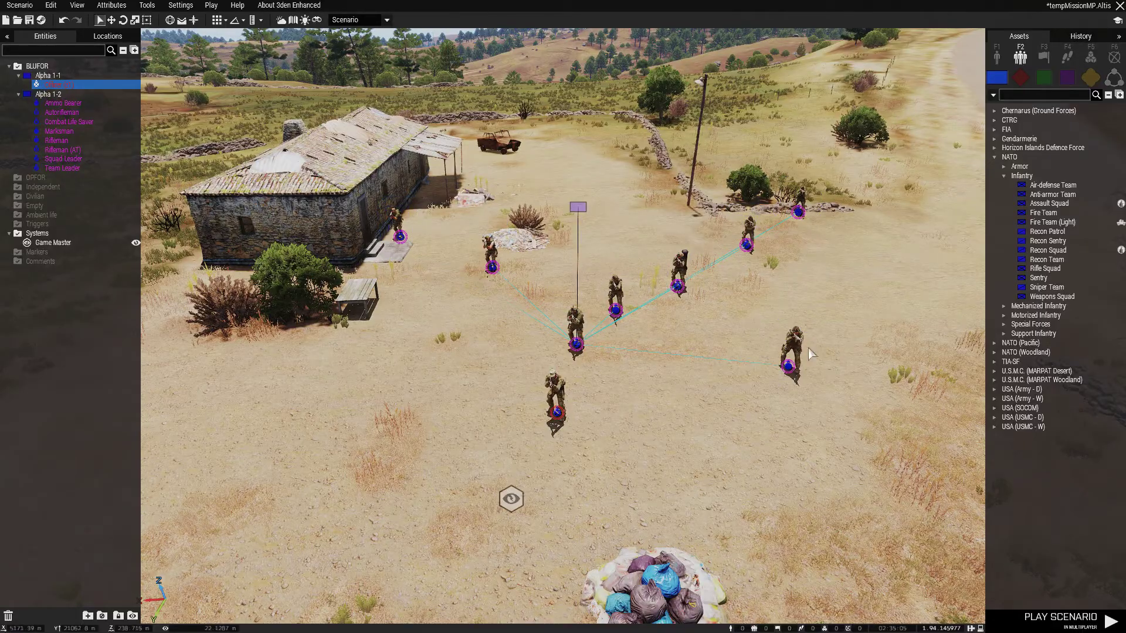
mouse_move(166, 175)
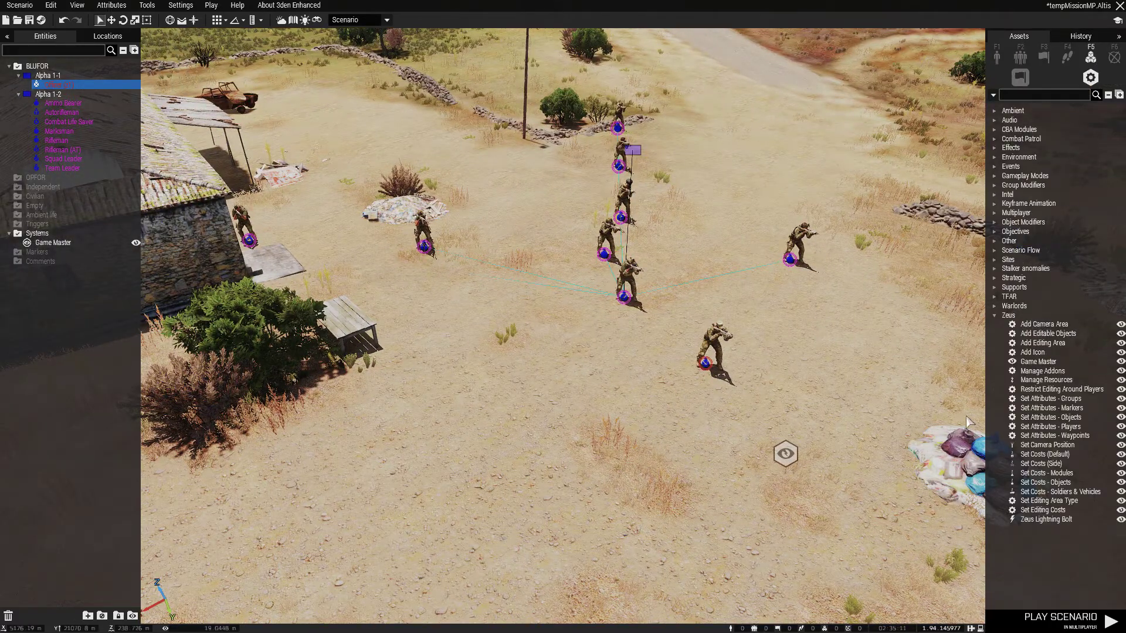
mouse_move(865, 495)
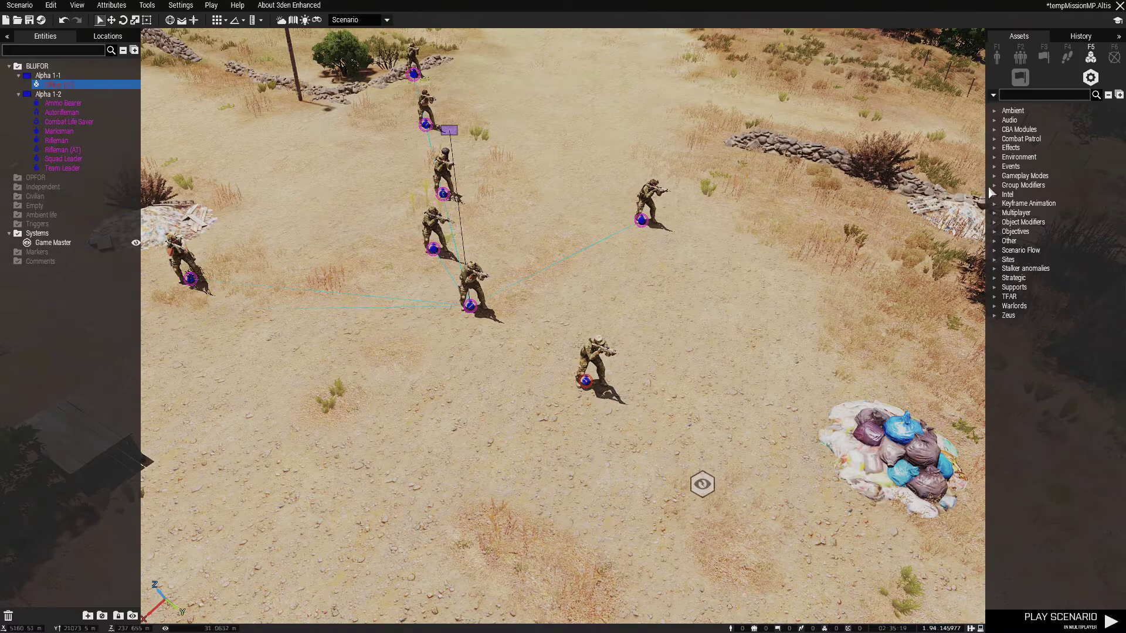
Find and place a Respawn Position shown to the side and its allies
text(res)
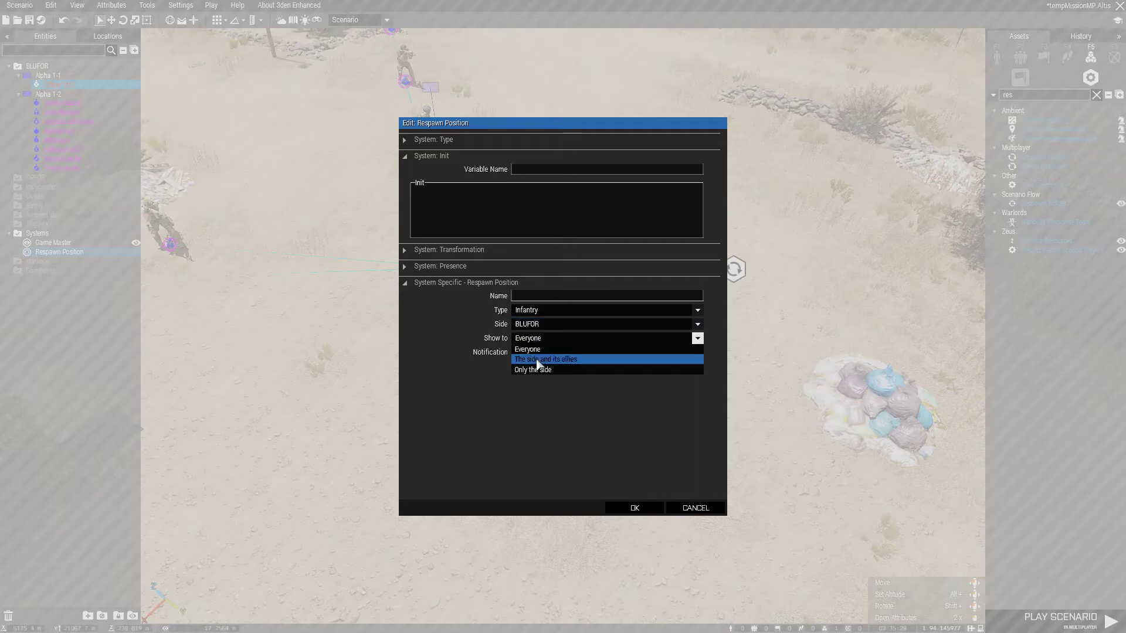
click(532, 369)
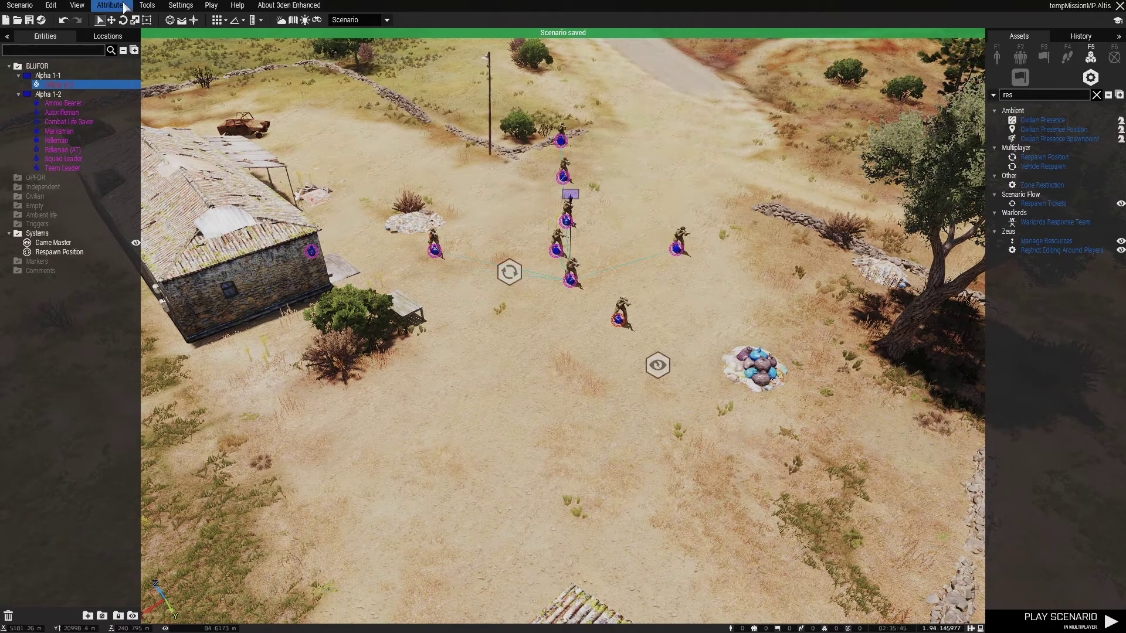
In Multiplayer attributes, keep respawn at Custom Position with an 8-second delay
click(113, 5)
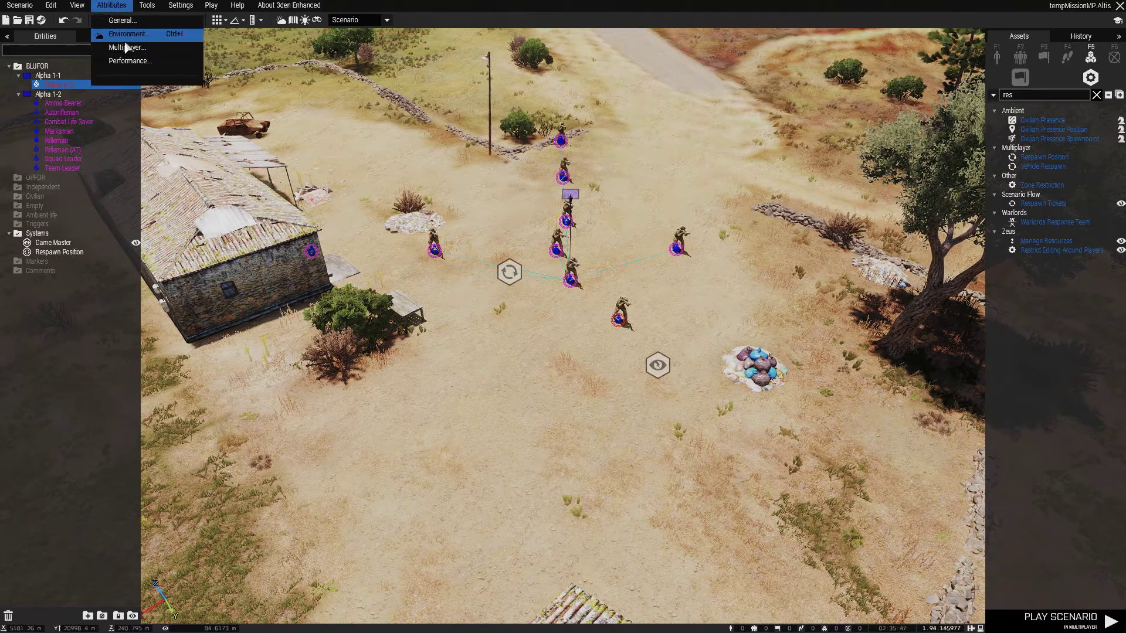
click(129, 47)
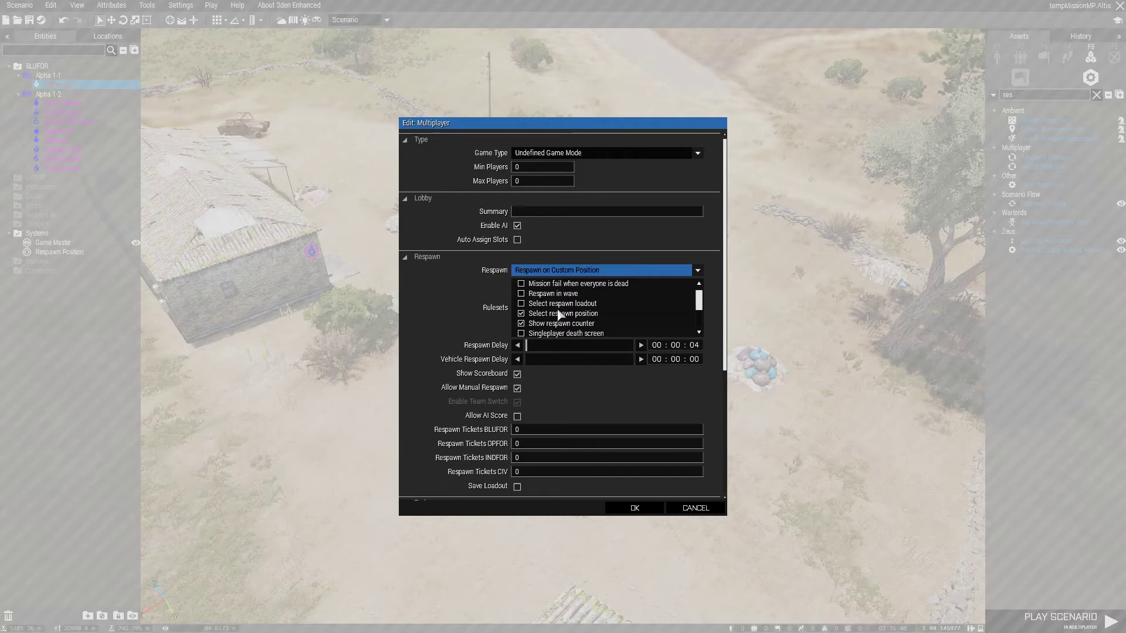
click(521, 303)
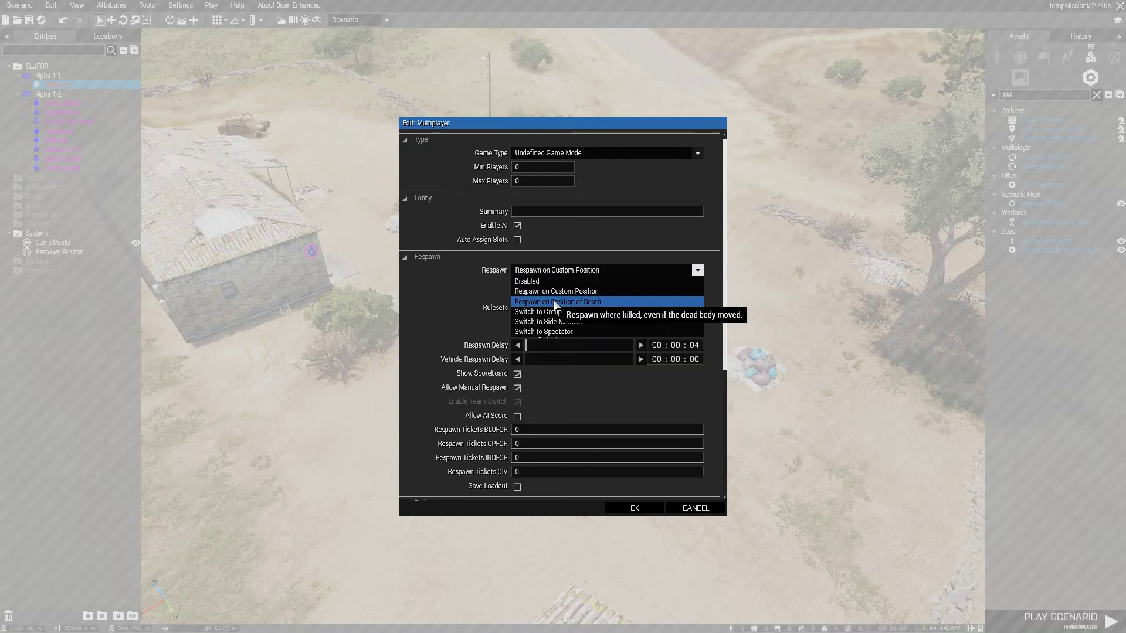
click(556, 290)
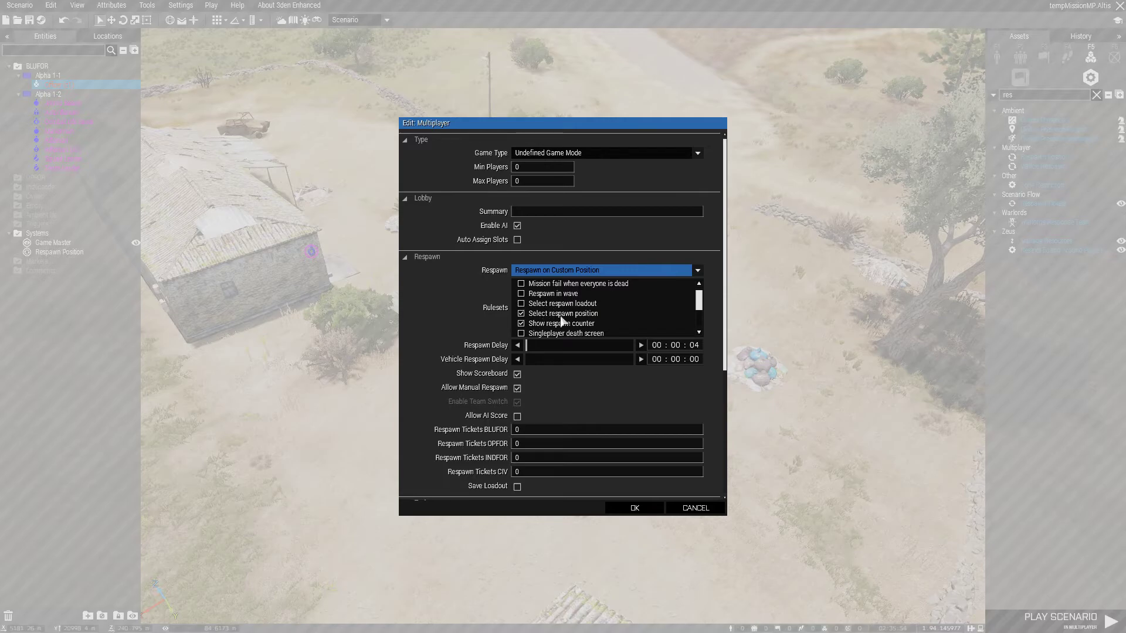
drag(525, 344, 534, 345)
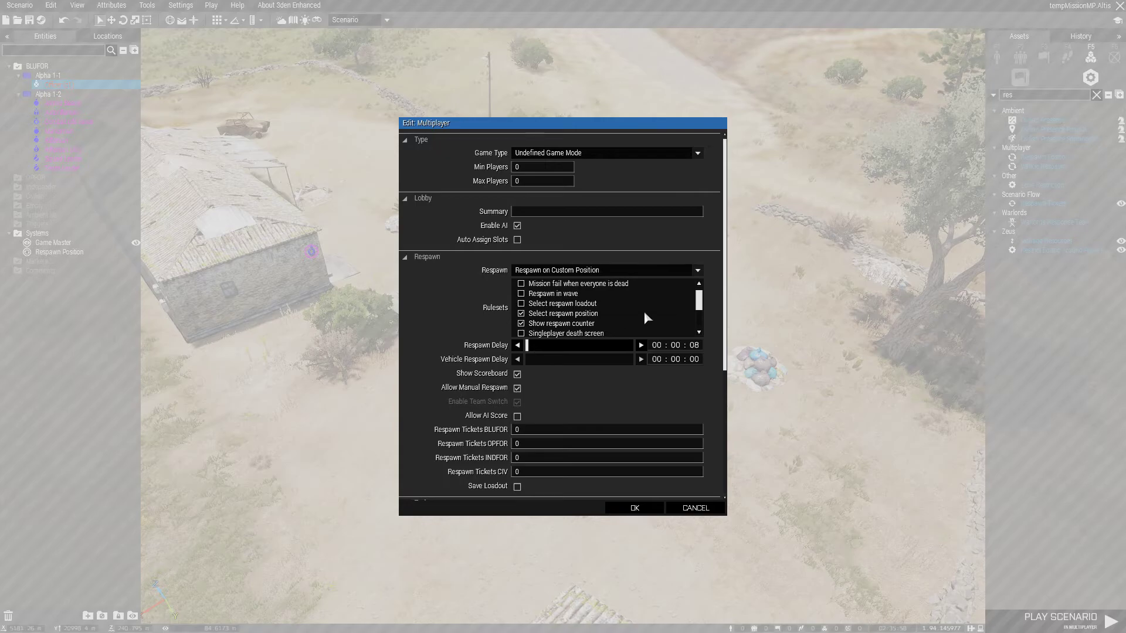
Set revive Required Trait and Required Items to None and confirm the settings
scroll(down, 3)
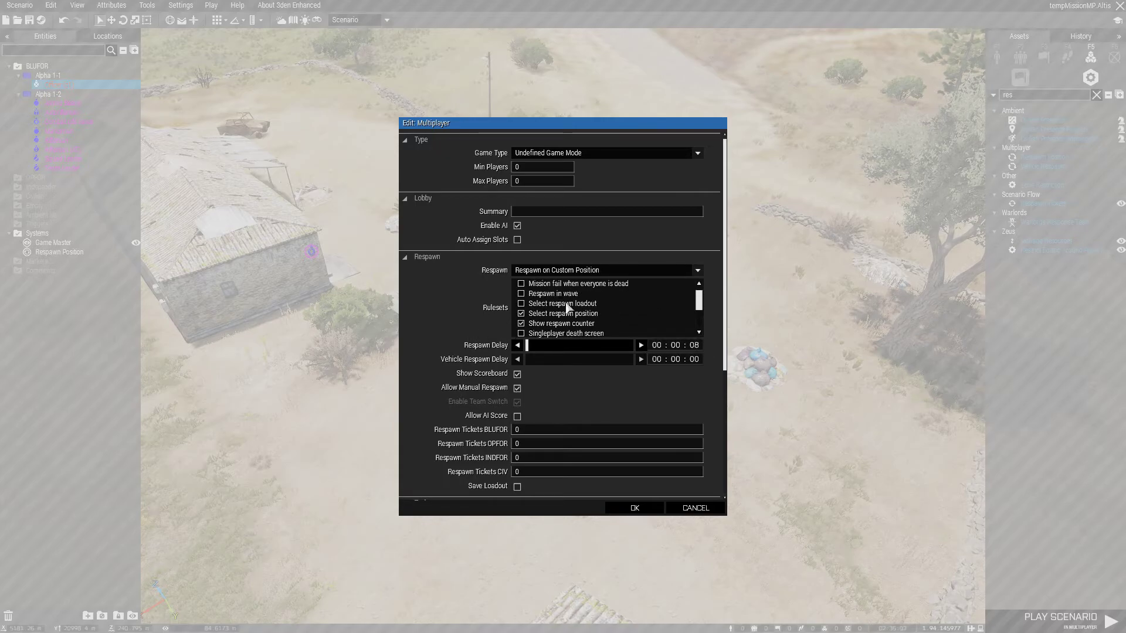
scroll(down, 3)
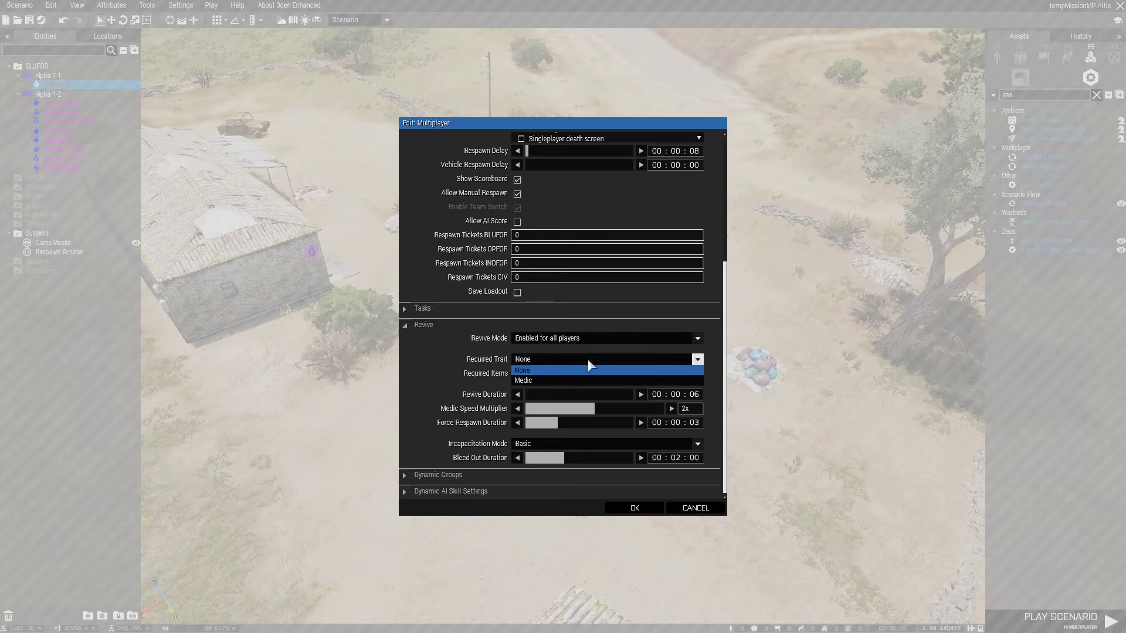
click(522, 369)
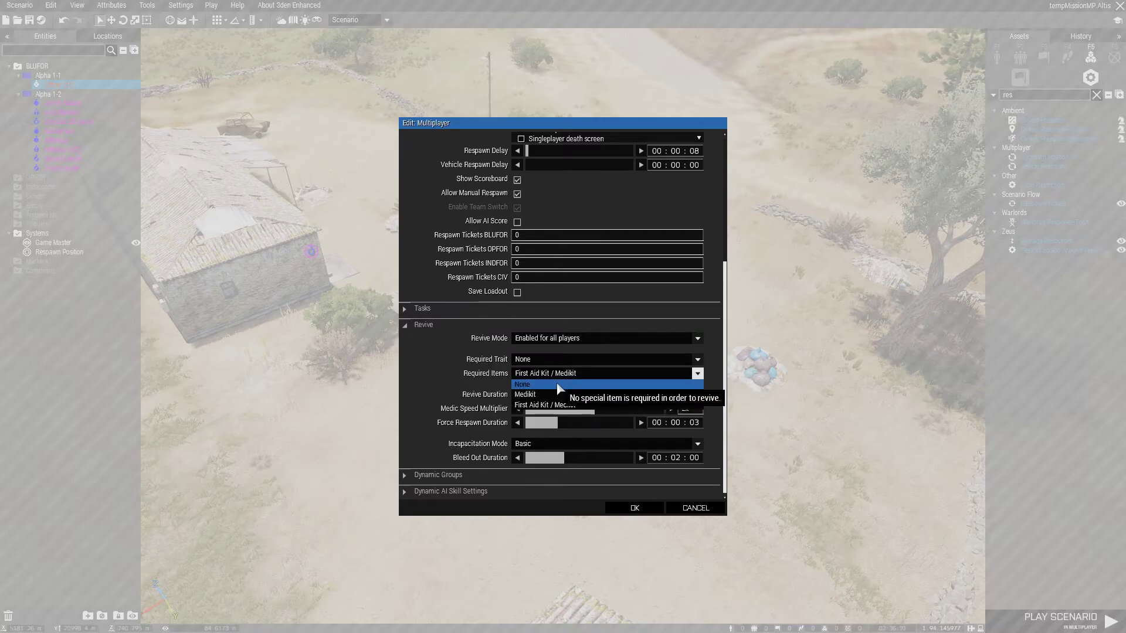
click(523, 384)
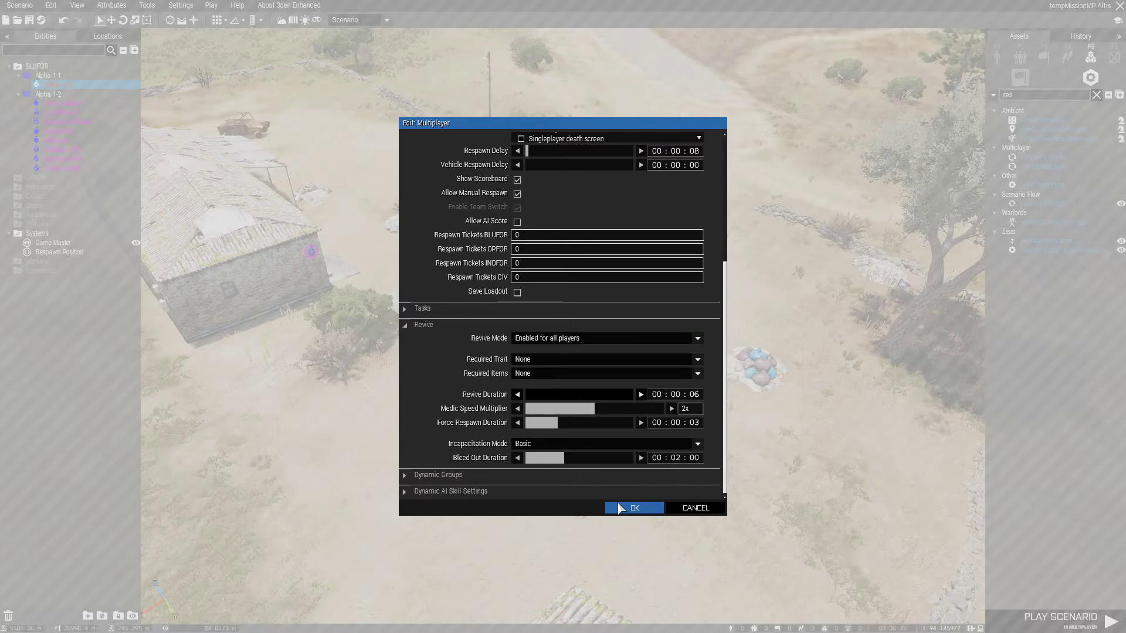
click(634, 508)
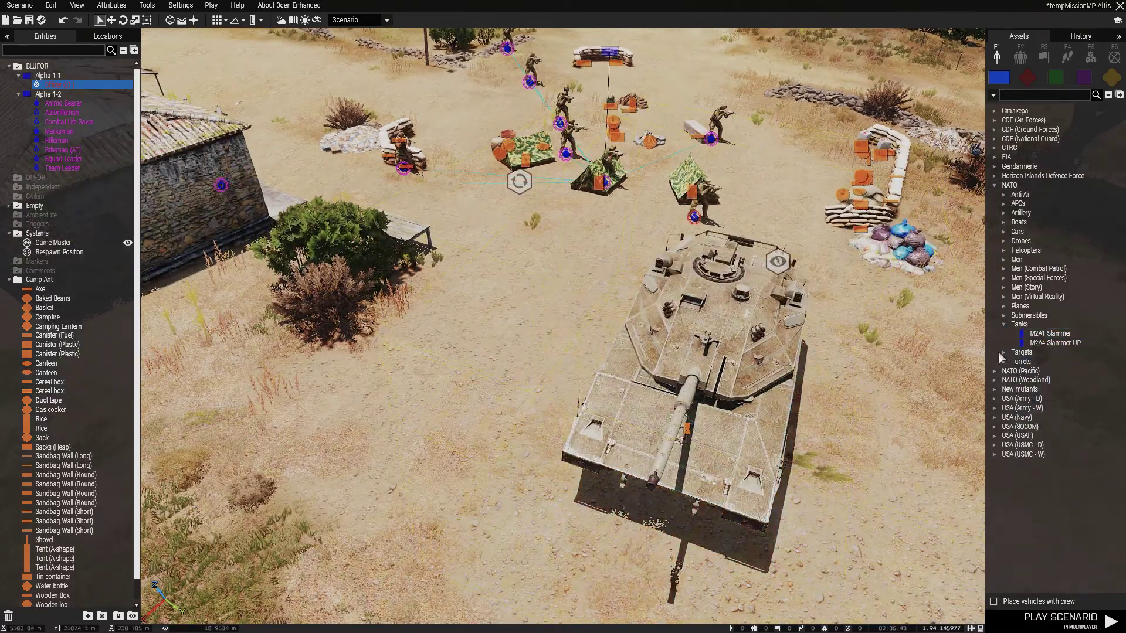
mouse_move(1044, 342)
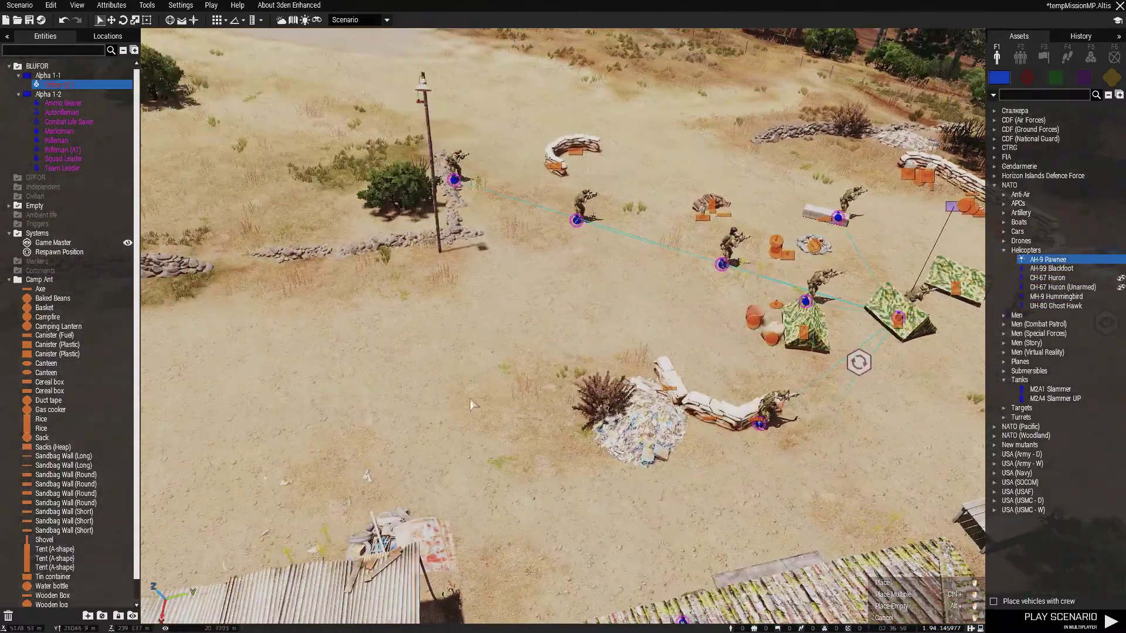
Place an AH-9 Pawnee helicopter beside the camp, searching 'heli' in assets
click(1047, 258)
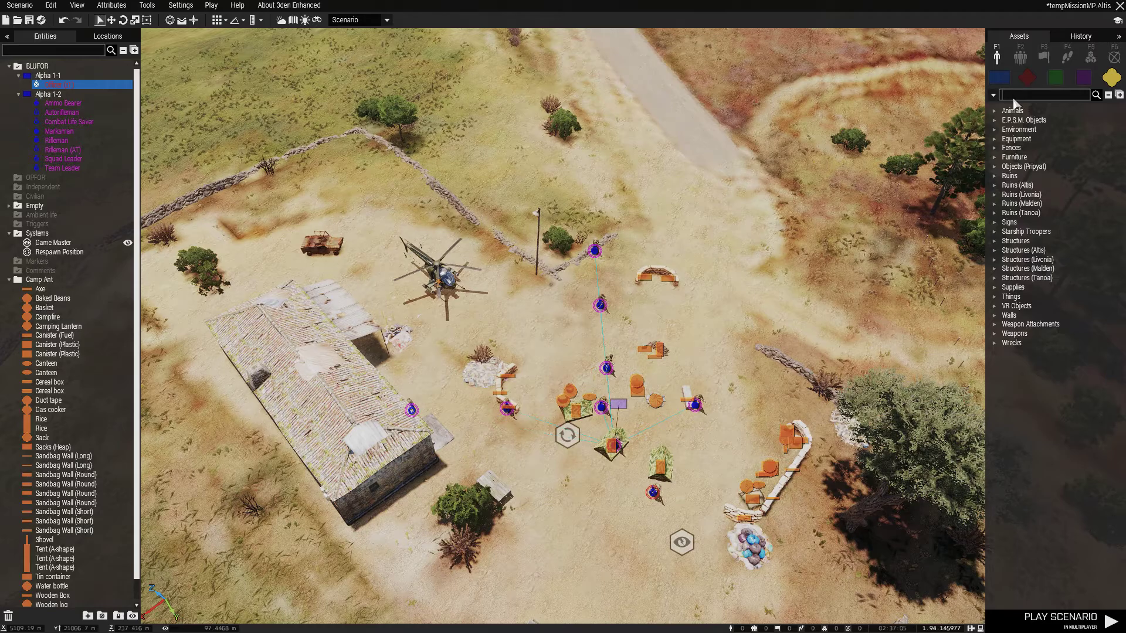
text(heli)
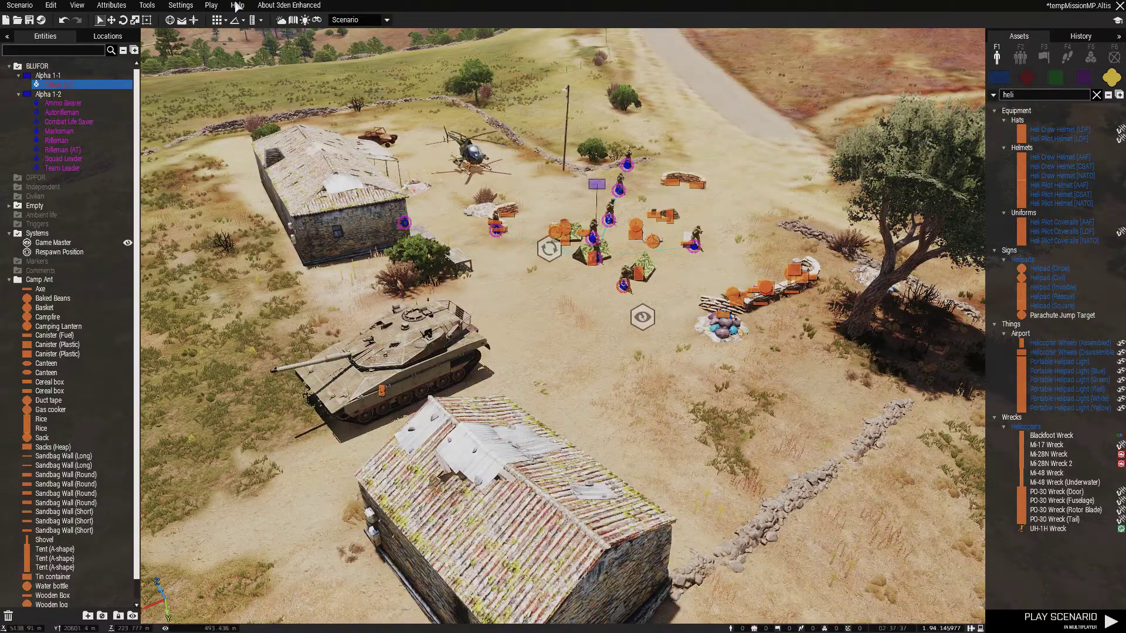
Start Play in Multiplayer as the Officer with AI disabled for unfilled slots
click(211, 5)
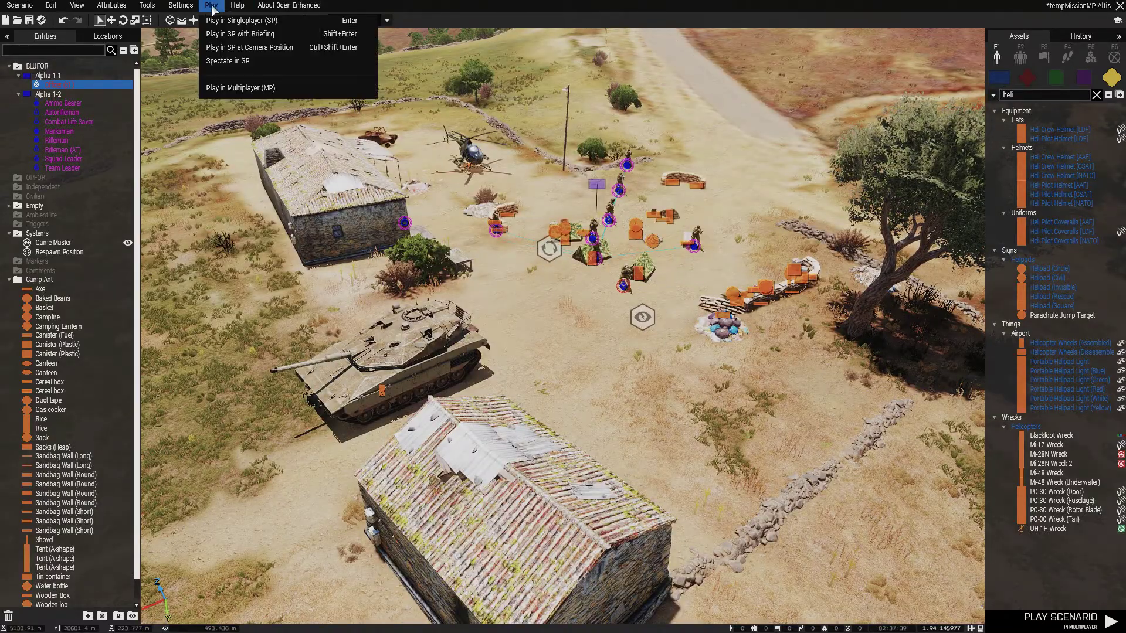
mouse_move(264, 96)
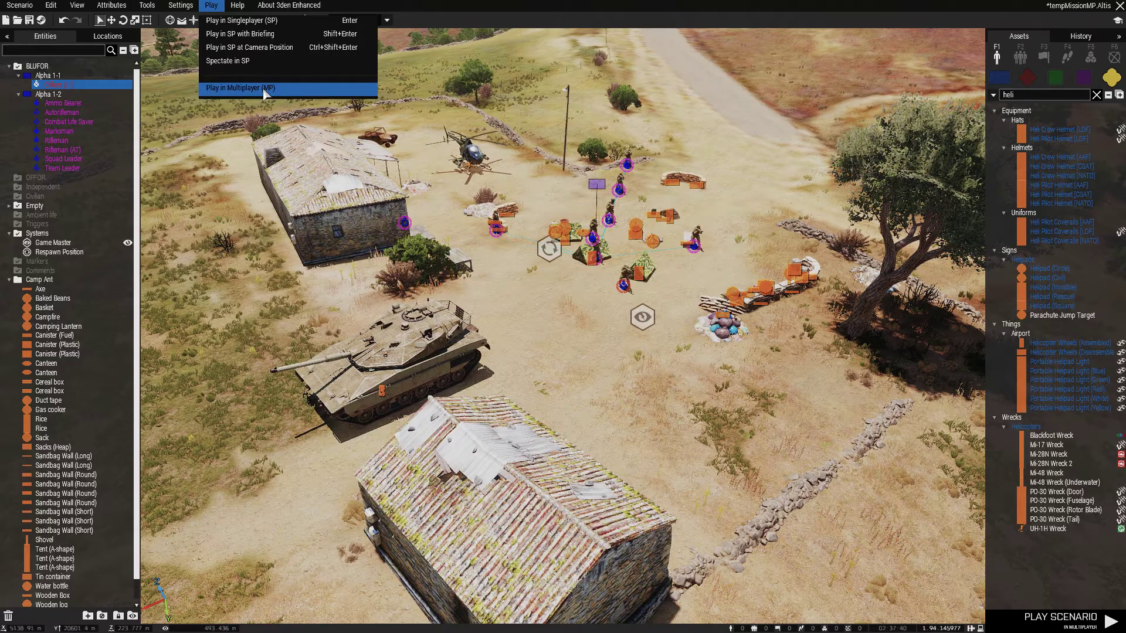
click(239, 88)
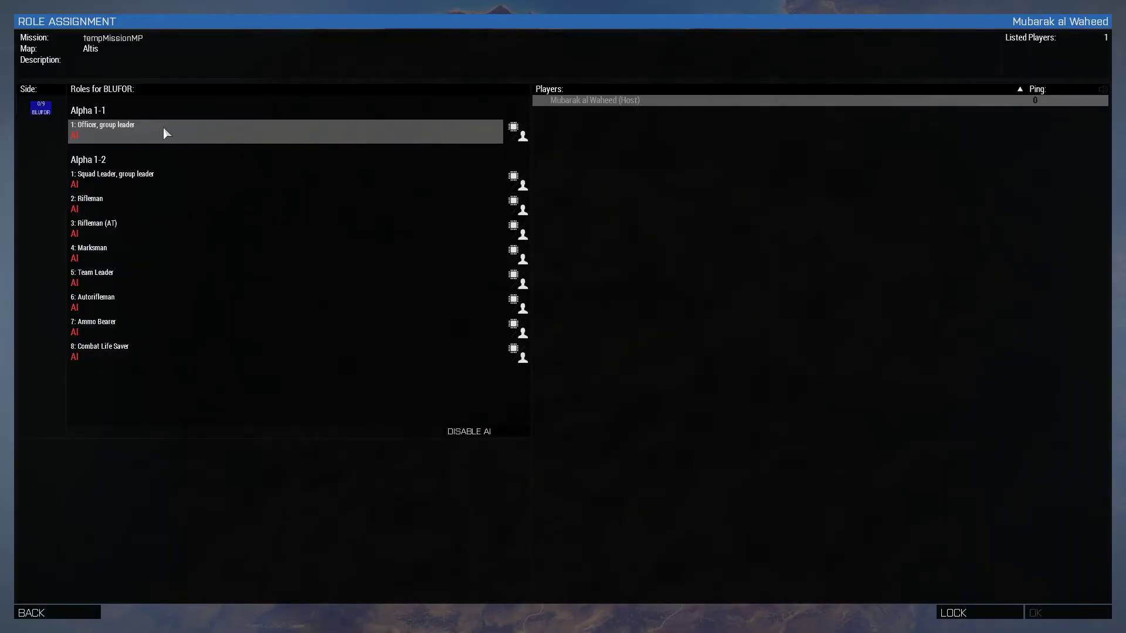
click(166, 130)
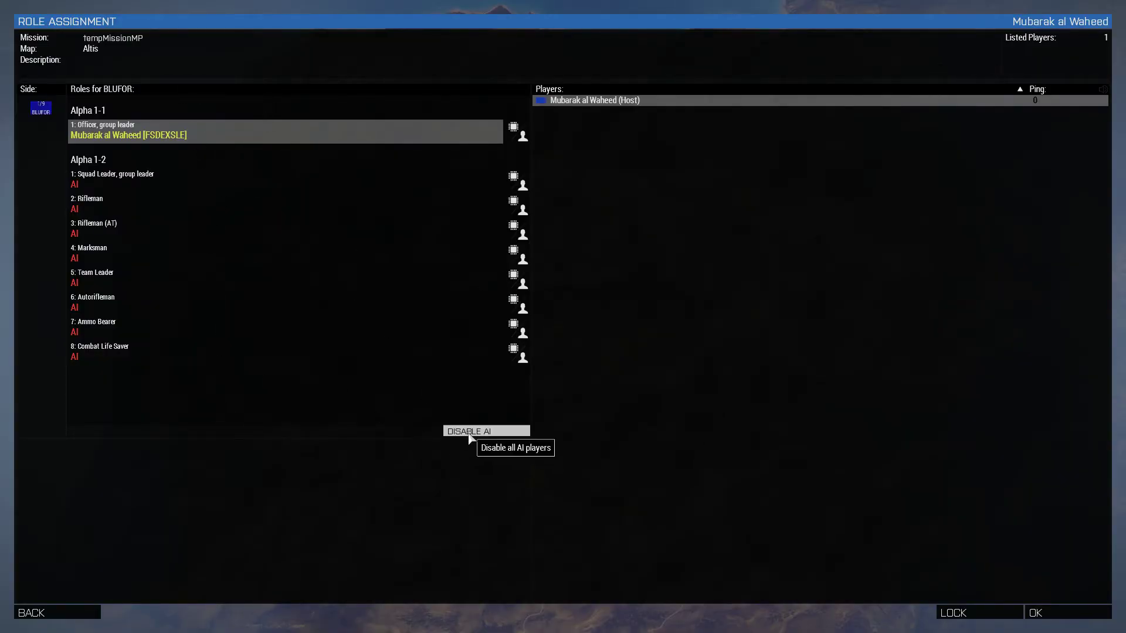
click(469, 431)
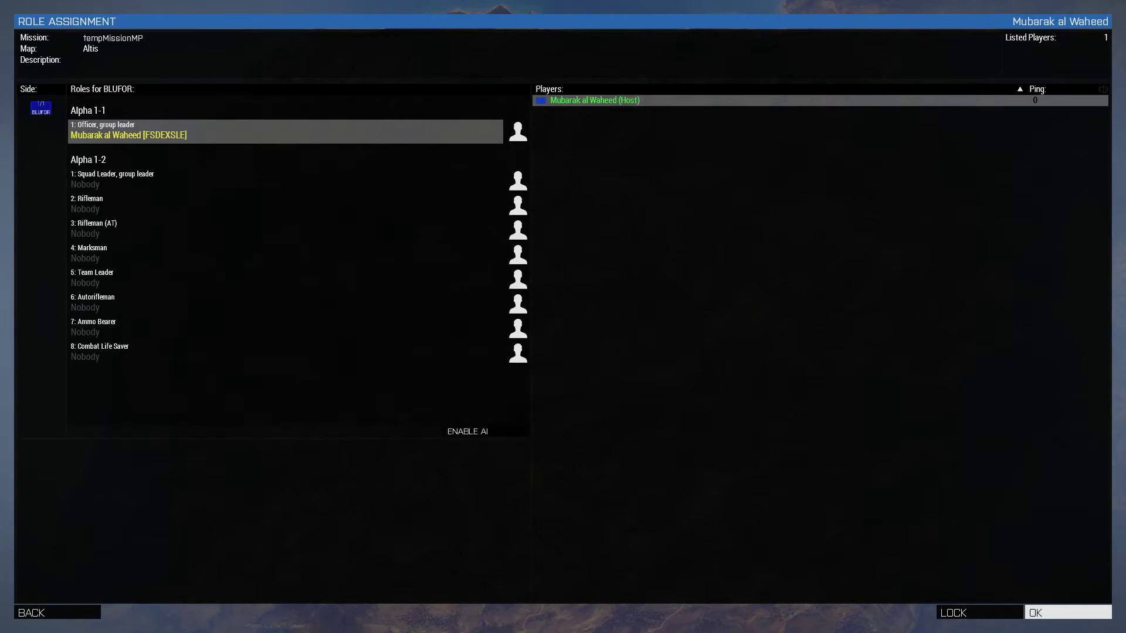
click(1067, 612)
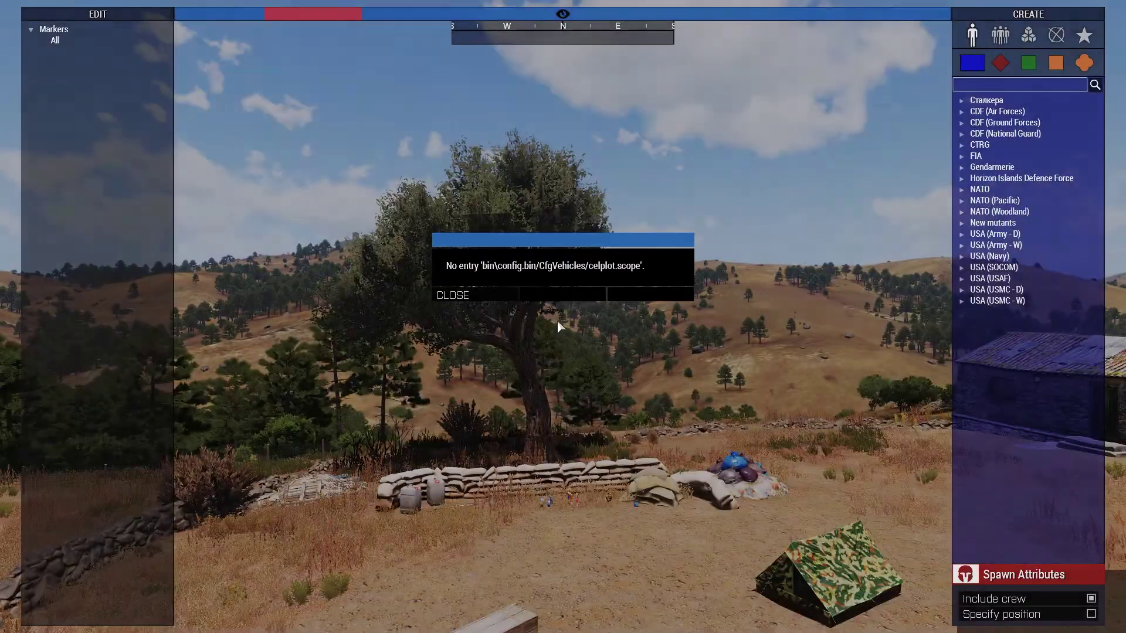
Dismiss the config error and spawn a NATO Fire Team on the road as Zeus
click(453, 295)
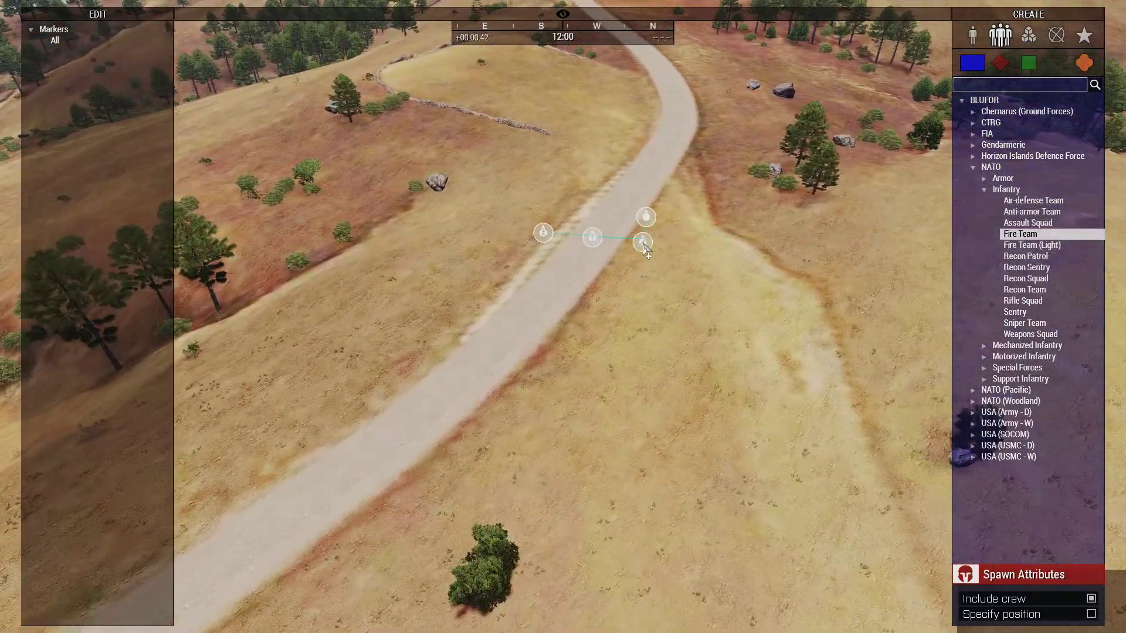
click(644, 242)
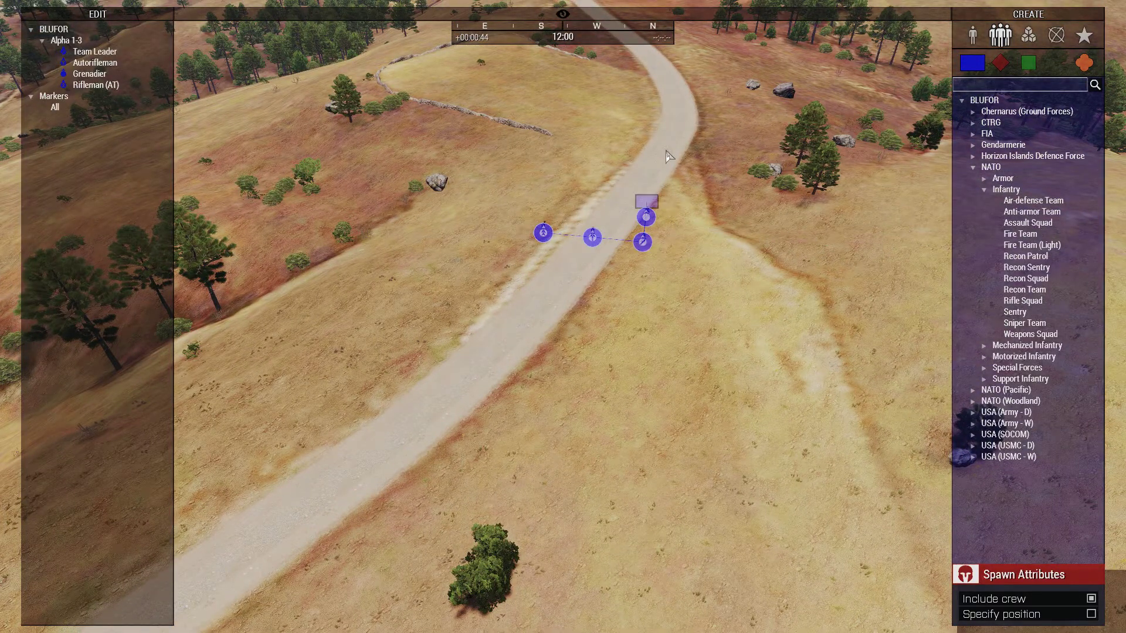